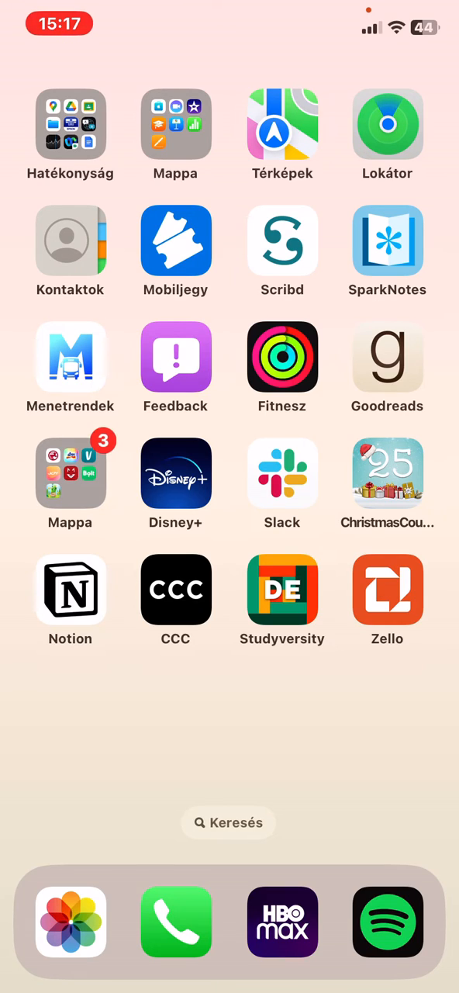
Launch Zello from the iOS Home Screen to show its Recents list
click(387, 589)
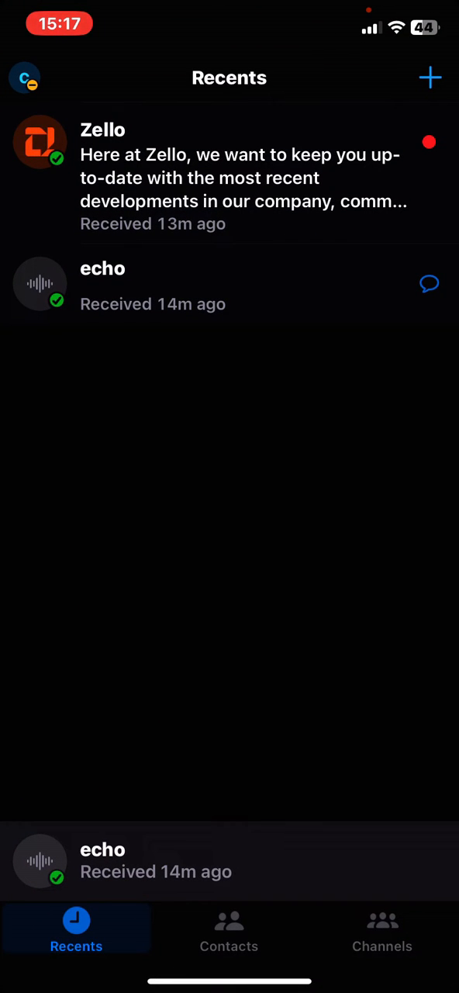
click(24, 78)
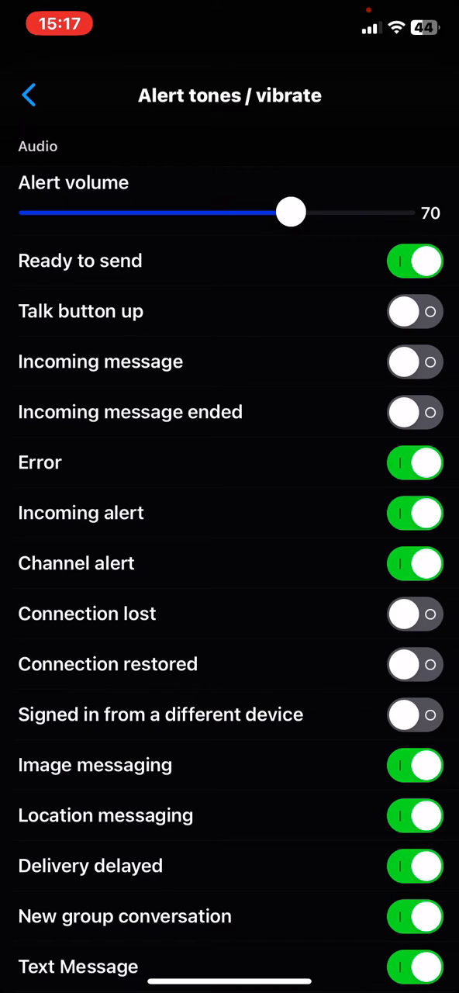
Drag the alert volume through 64, 71, 39 and 73, settling at 61
drag(291, 212, 268, 211)
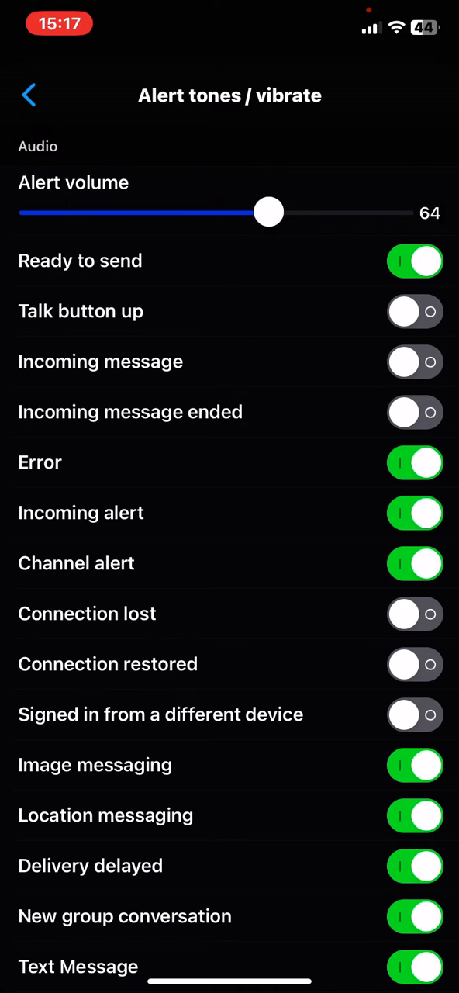
drag(269, 212, 297, 212)
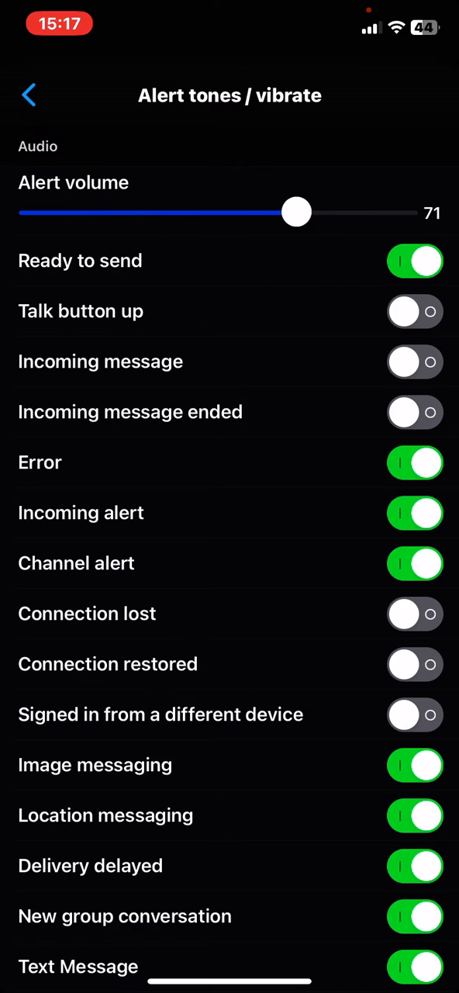
drag(296, 211, 178, 212)
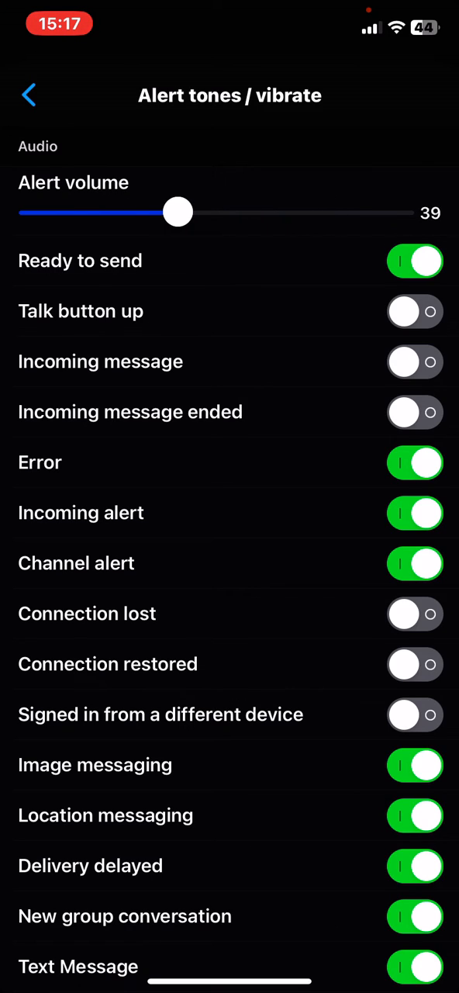
drag(177, 211, 304, 212)
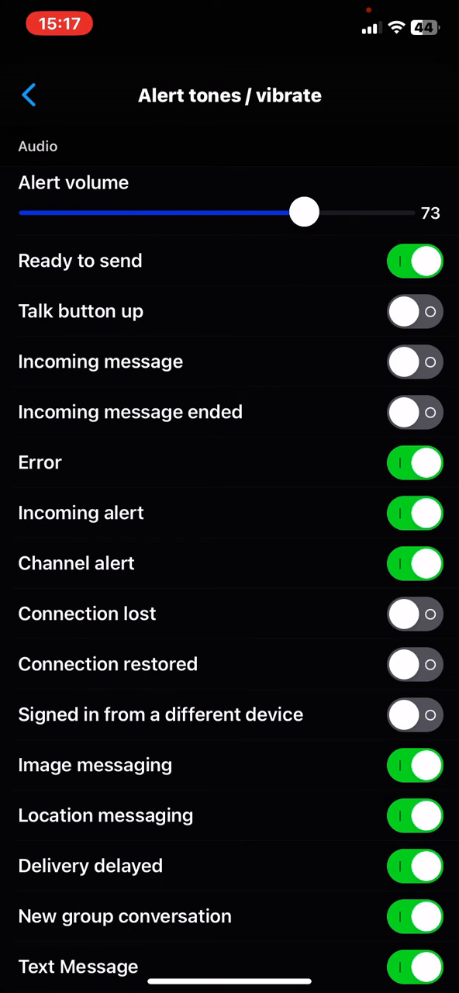
drag(304, 212, 259, 212)
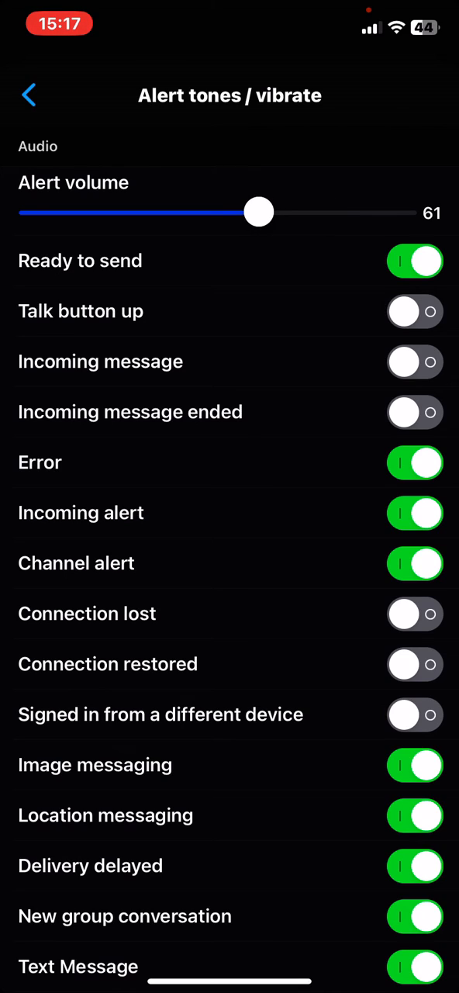